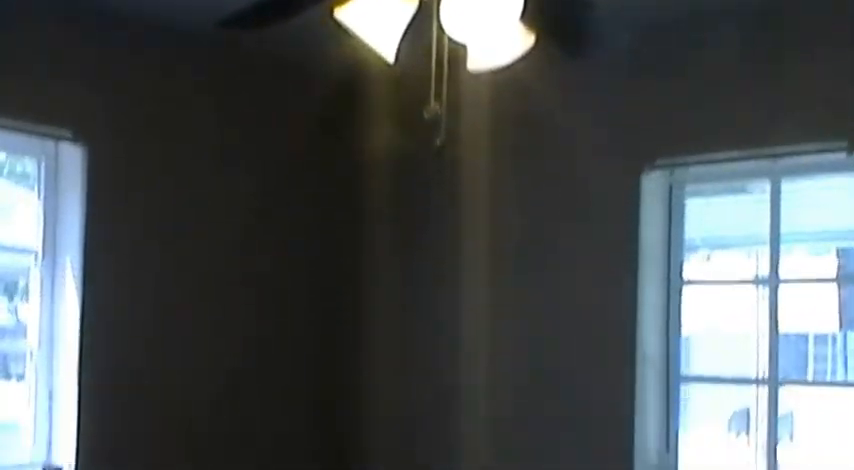
mouse_move(427, 235)
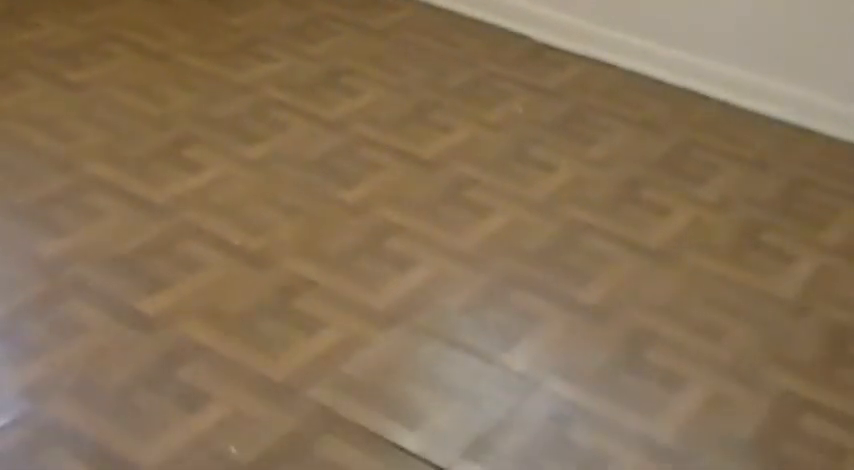